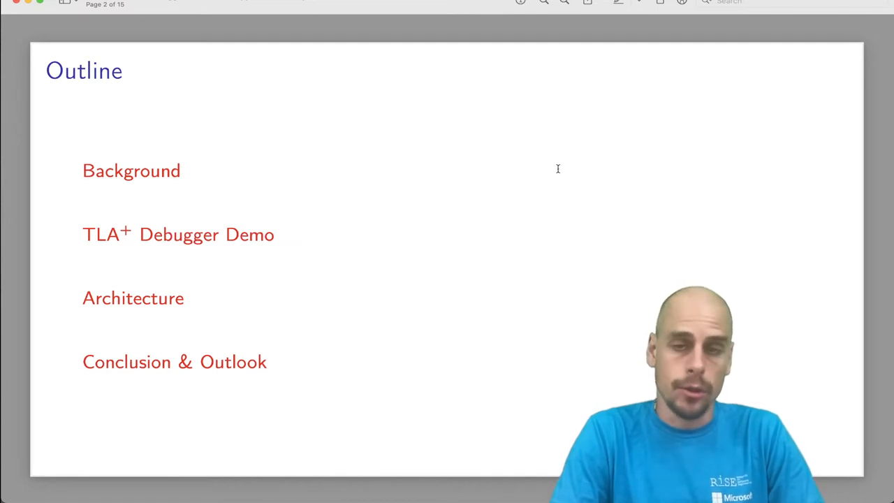
Step: Advance the deck from the outline to the TLA+ overview slide
key("right")
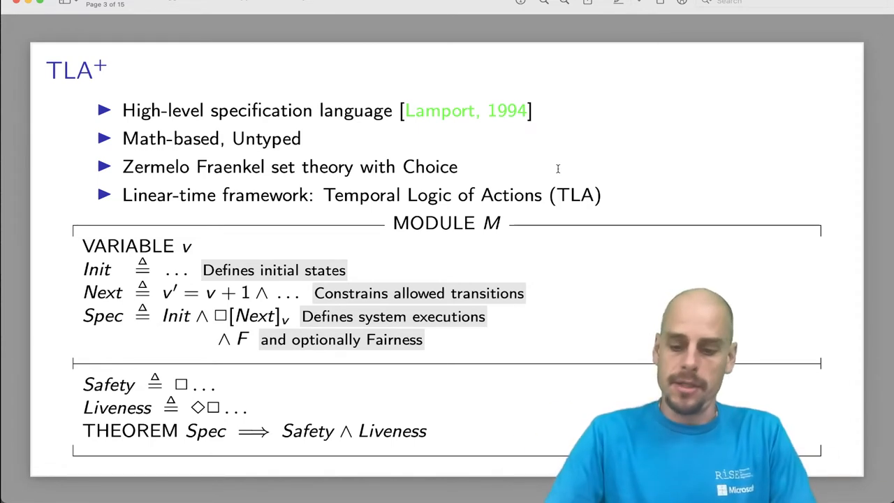
Step: Advance through the PlusCal slide to the TLA+ Tools slide
key("right")
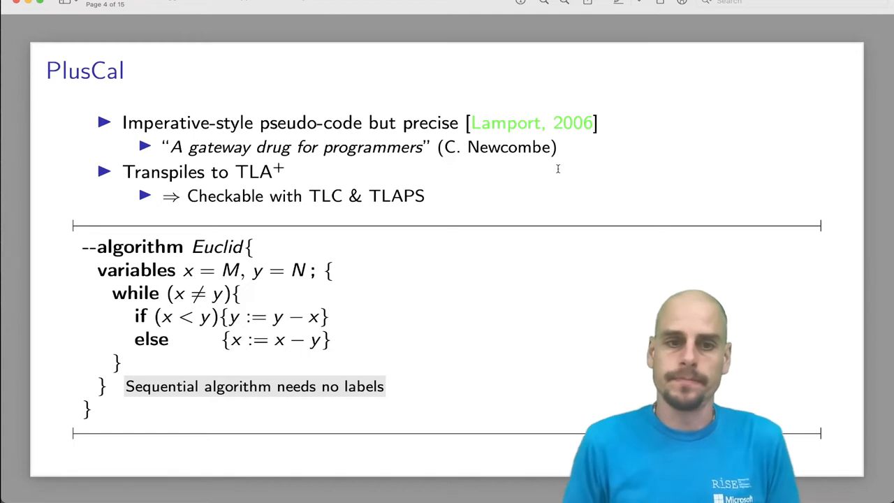
key("right")
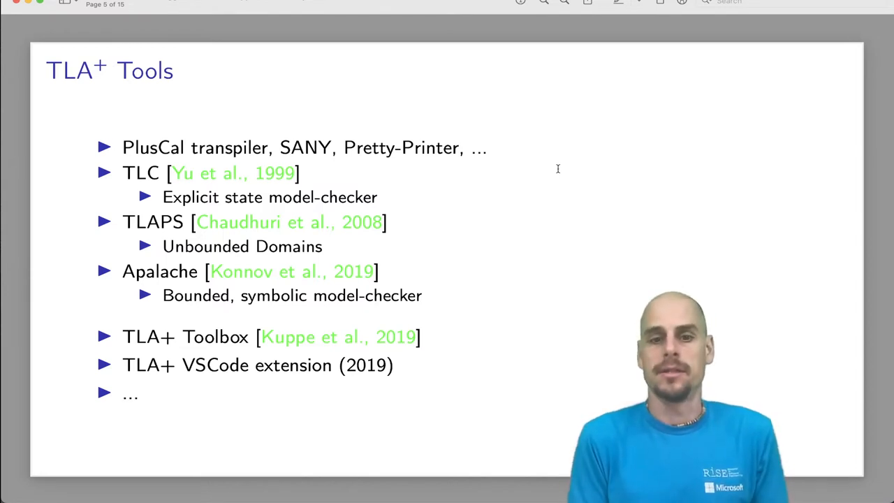
Step: Advance past the TLA+ Tools slide before moving to the spec in VS Code
key("right")
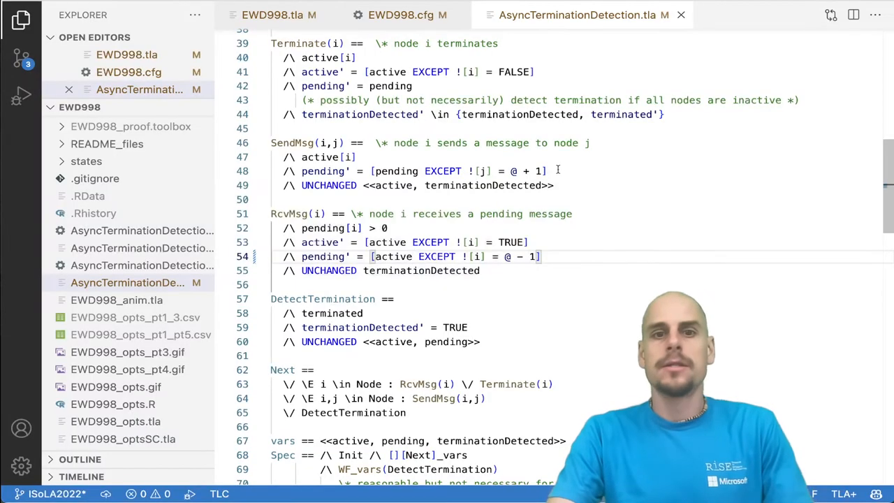
Step: Hide the file explorer and scroll through EWD998.tla down to its refinement of AsyncTerminationDetection
left_click(19, 20)
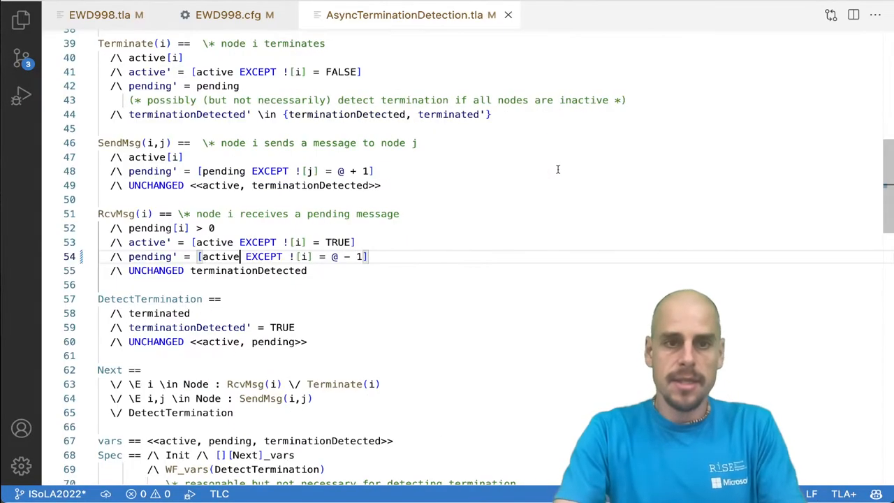
mouse_move(858, 176)
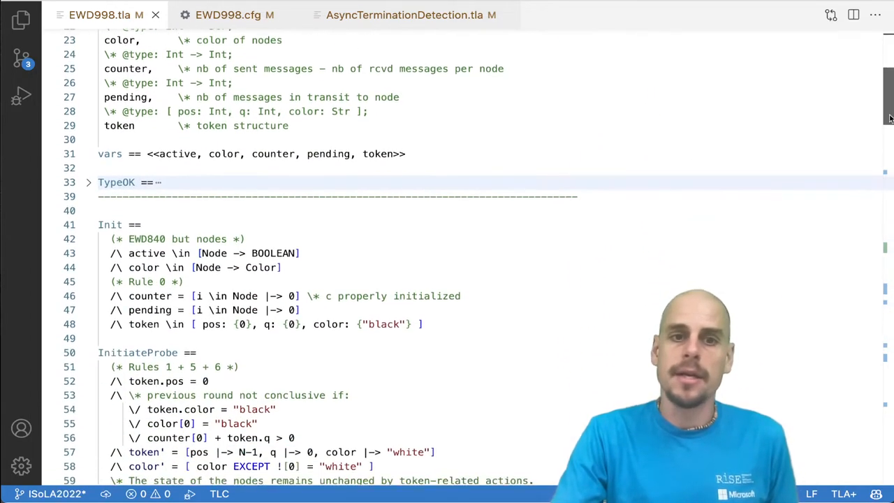
scroll("down", 3)
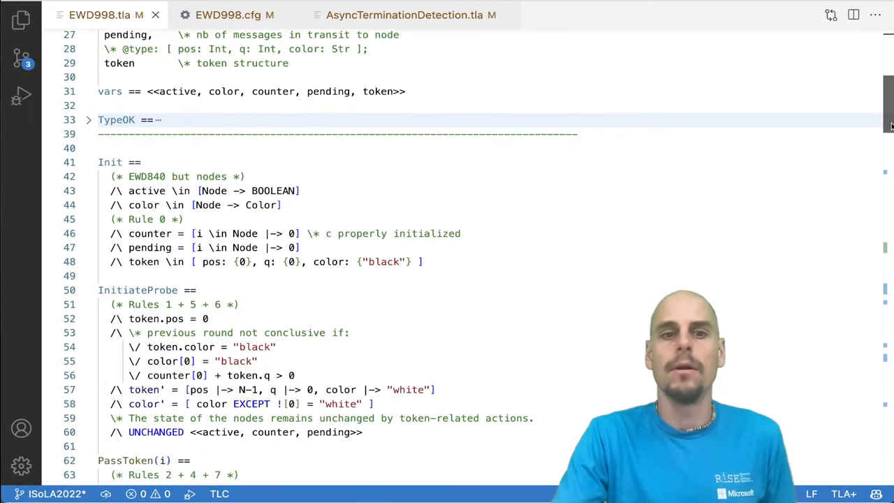
scroll("down", 3)
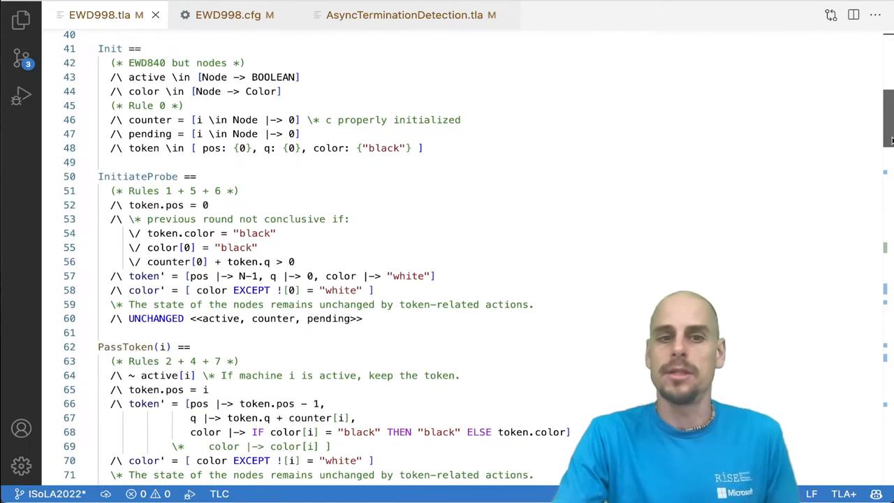
scroll("down", 3)
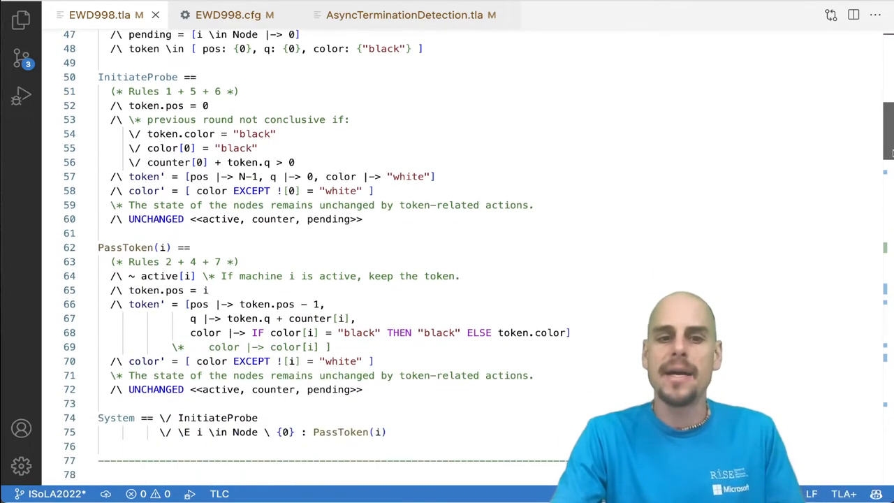
scroll("down", 3)
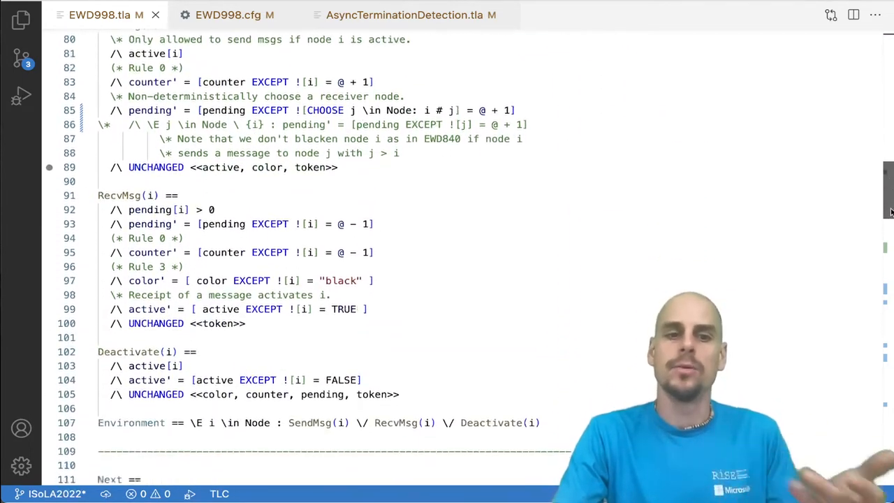
scroll("down", 3)
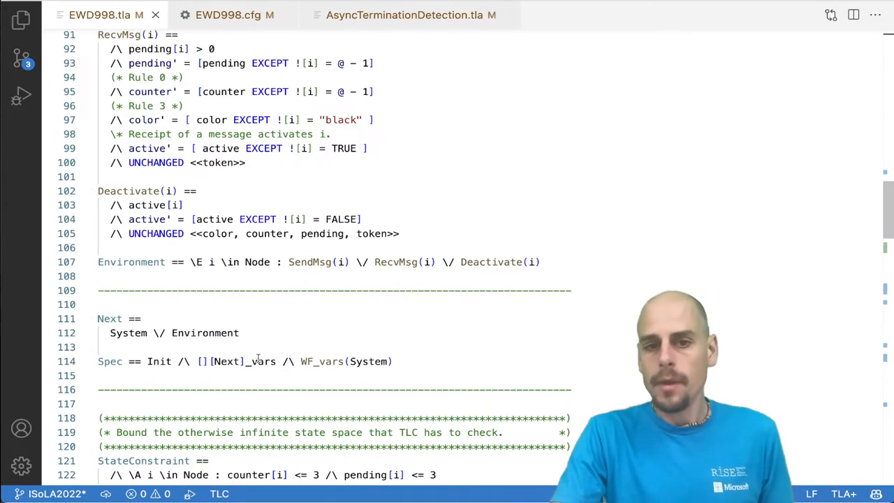
scroll("down", 3)
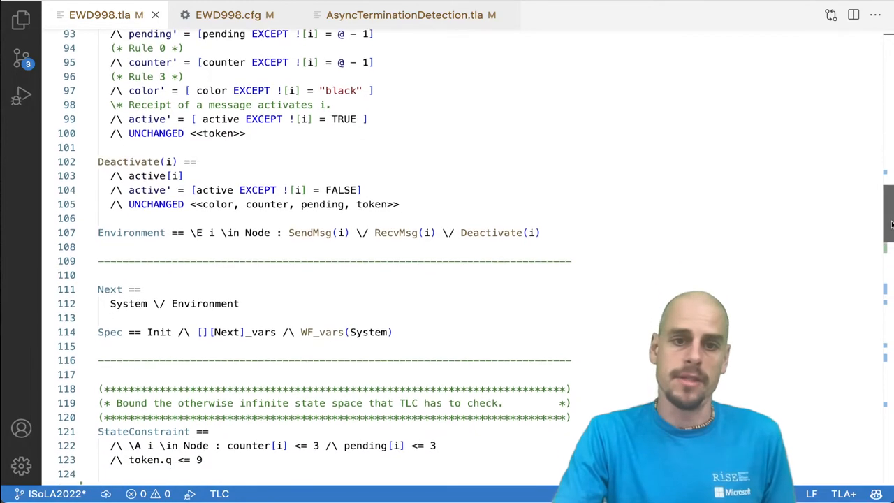
scroll("down", 3)
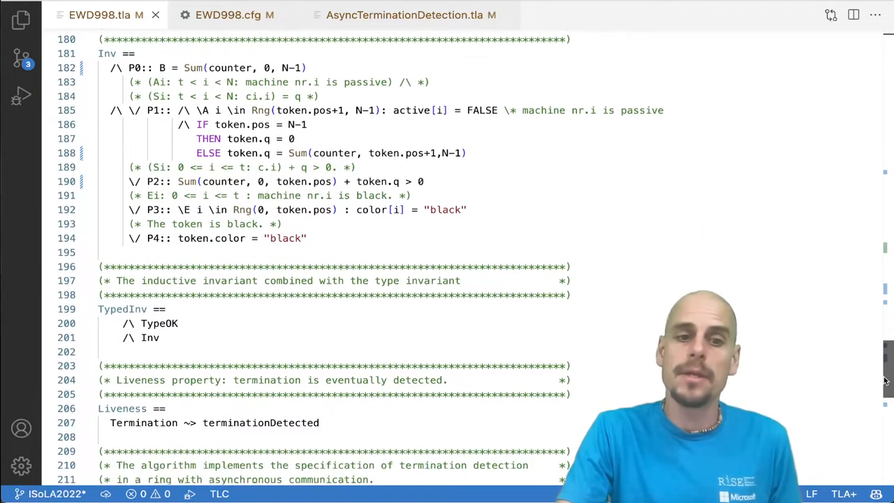
scroll("down", 3)
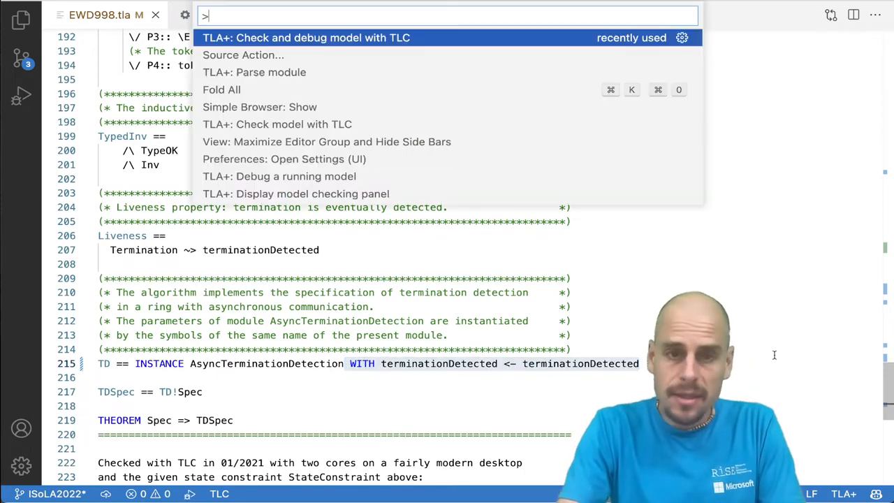
Step: Launch a TLC debug run of EWD998 with options -noTE -deadlock -simulate
type("-noTE -deadlock -simulate")
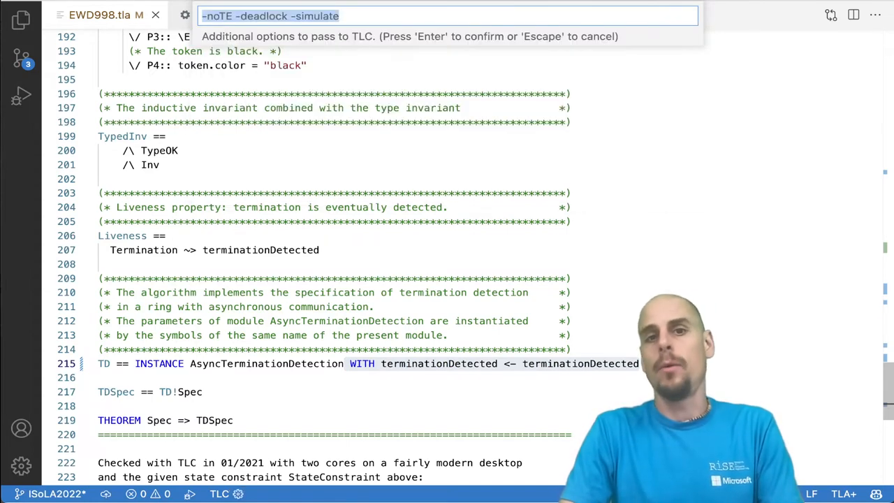
key("BackSpace")
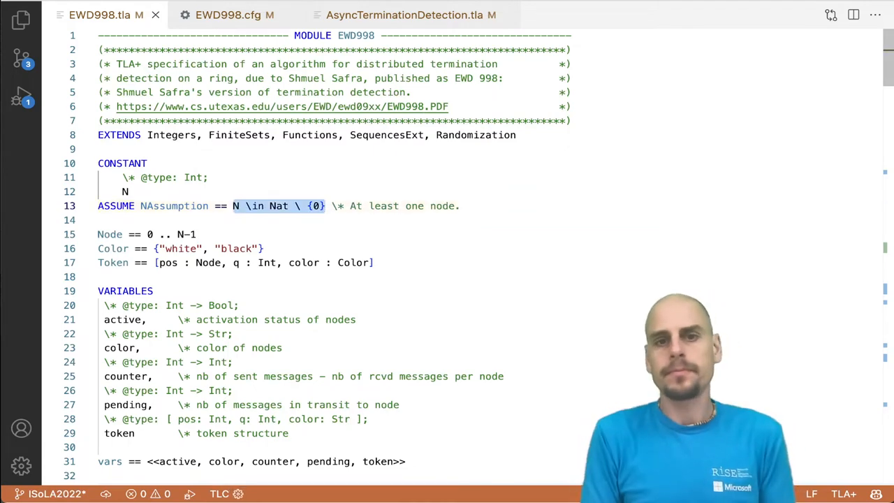
left_click(408, 14)
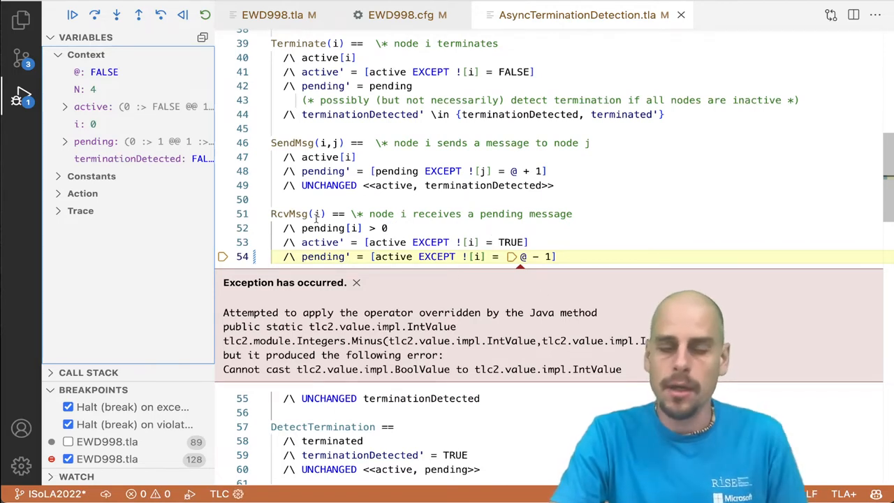
mouse_move(134, 366)
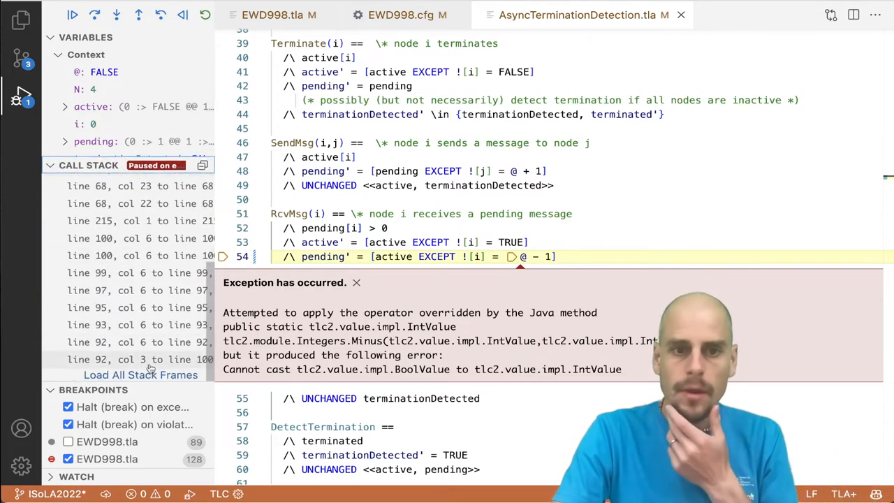
Step: Load all stack frames behind the TLC exception to reach the RecvMsg frame
left_click(271, 14)
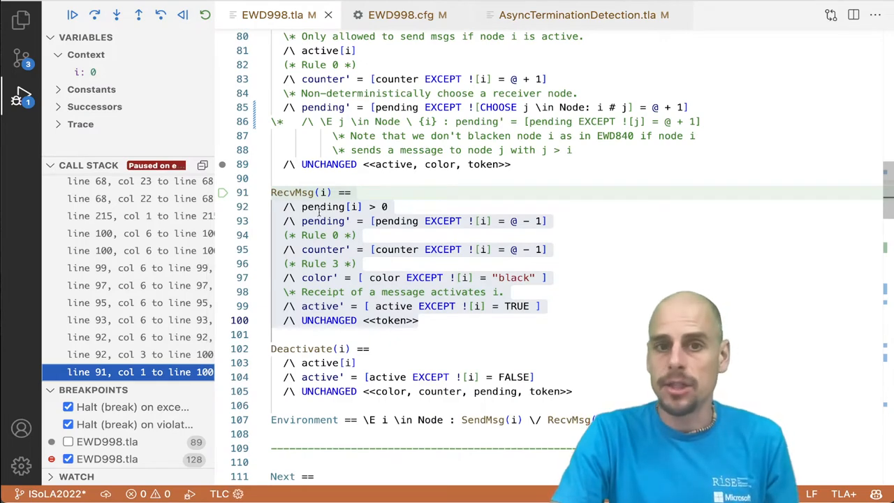
mouse_move(324, 106)
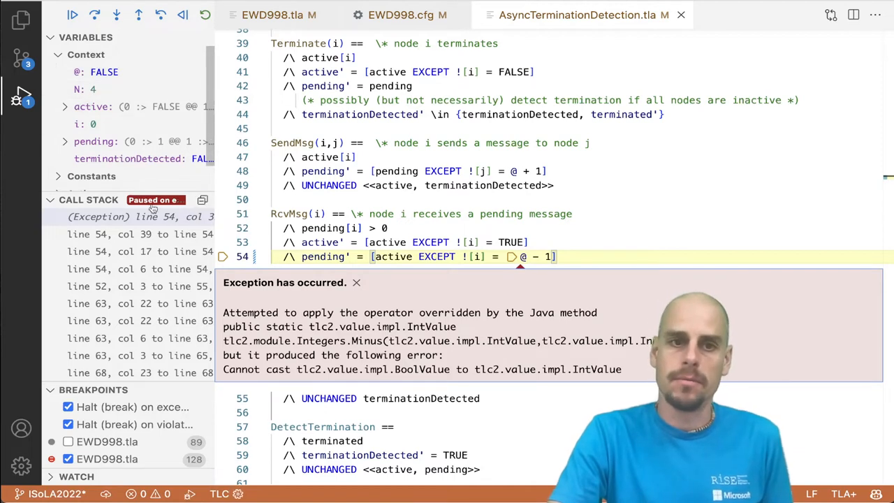
Step: Collapse the call stack and expand Constants for AsyncTerminationDetection and EWD998
left_click(91, 176)
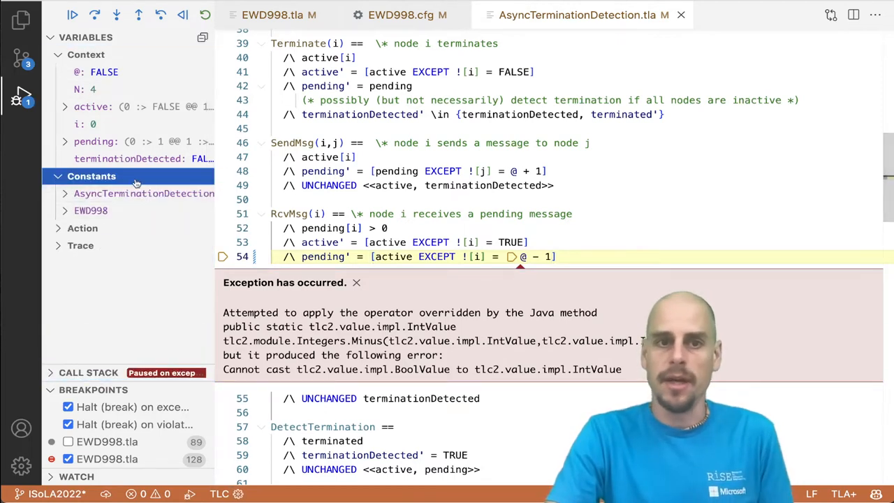
left_click(91, 210)
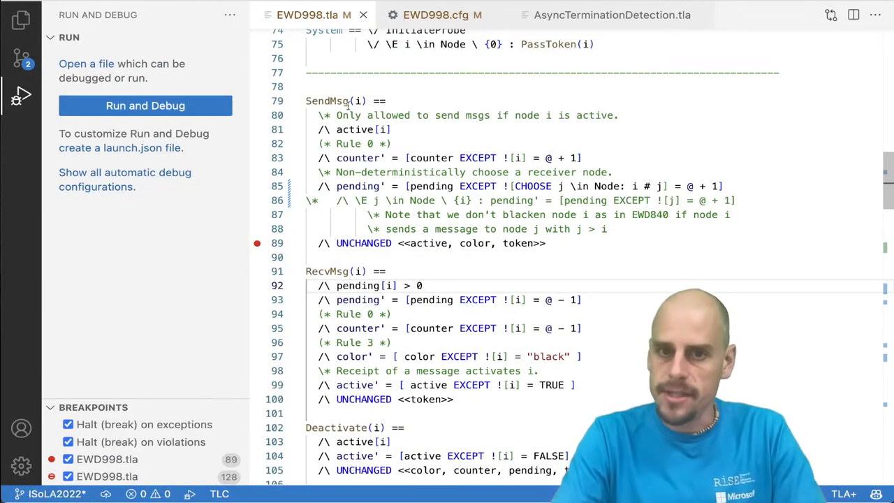
Step: Edit the line 89 SendMsg breakpoint to a hit count of 3
right_click(257, 243)
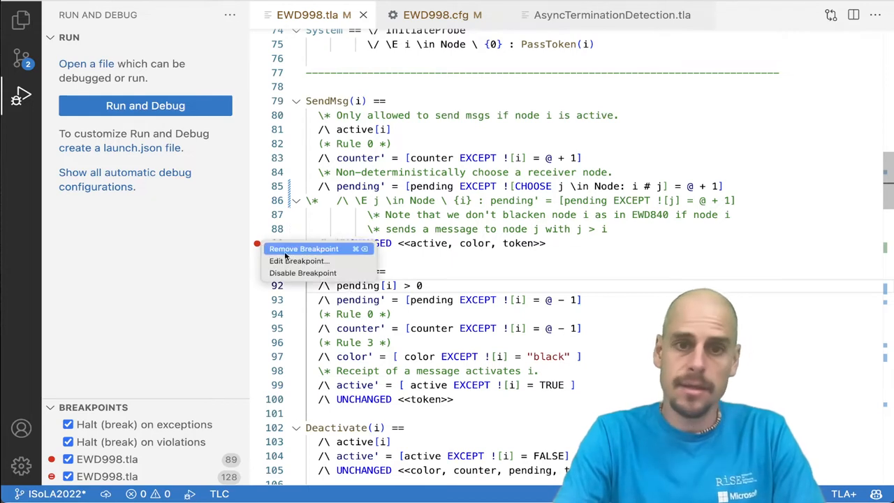
left_click(299, 261)
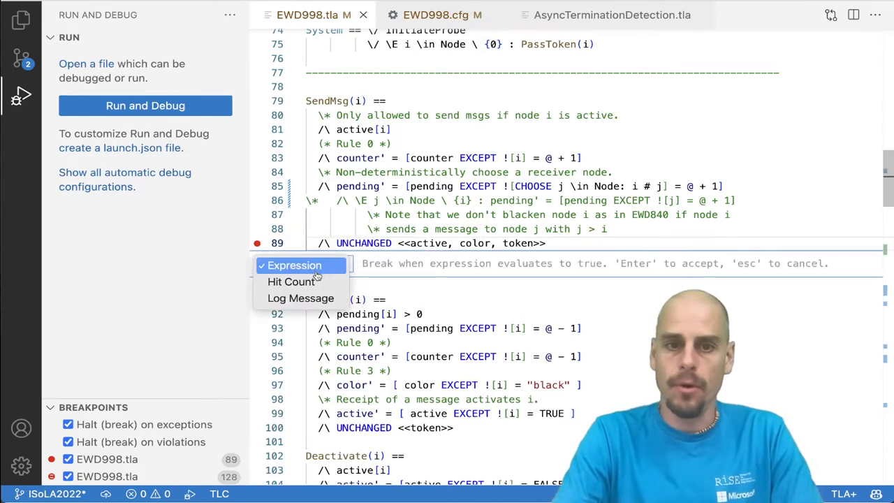
left_click(290, 282)
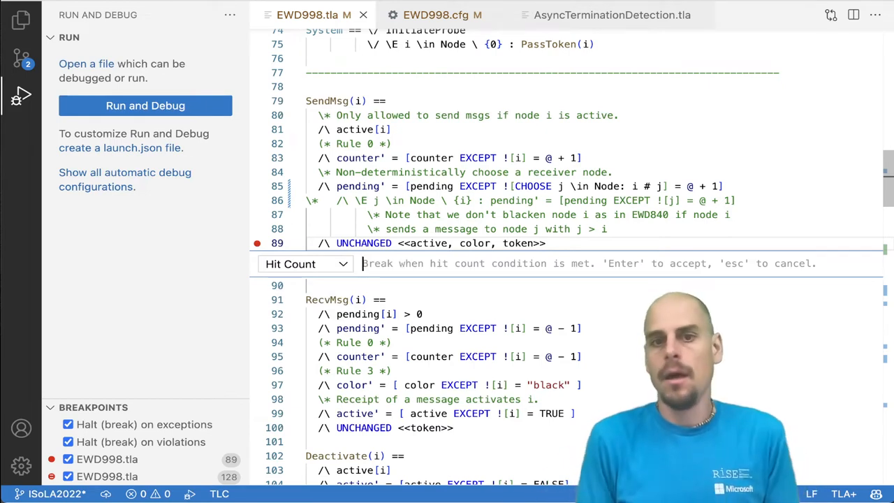
type("3")
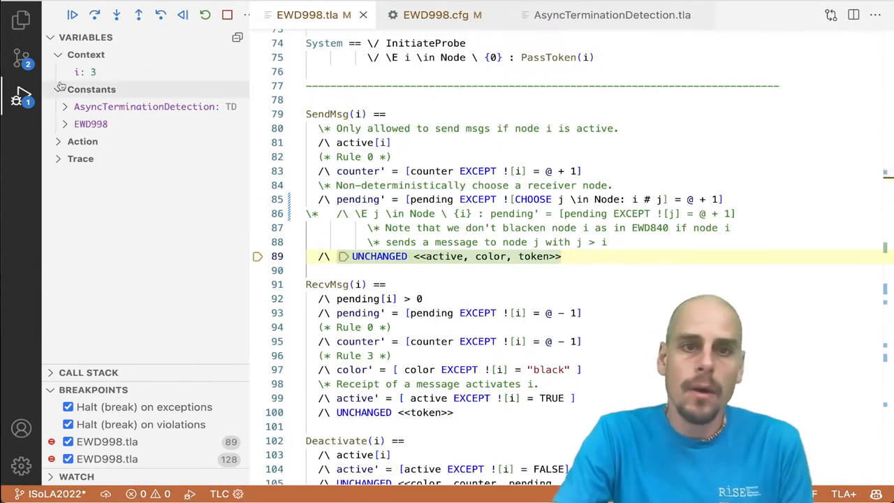
Step: Collapse Context and expand the Trace of earlier states leading to SendMsg
left_click(92, 73)
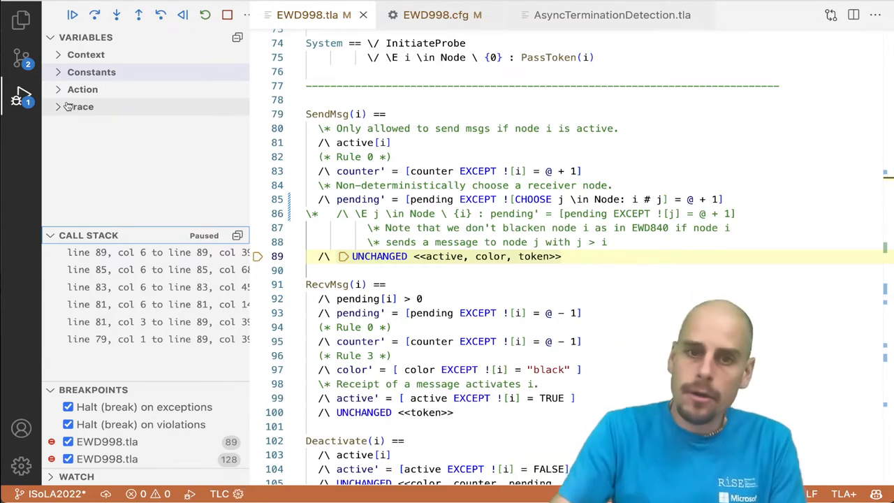
left_click(82, 89)
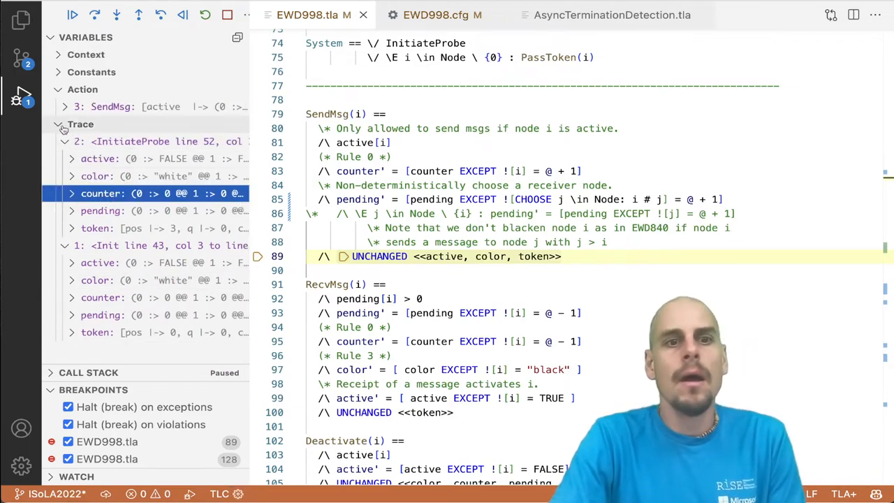
Step: Expand the '3: SendMsg' action and load each variable's current and primed values
left_click(59, 124)
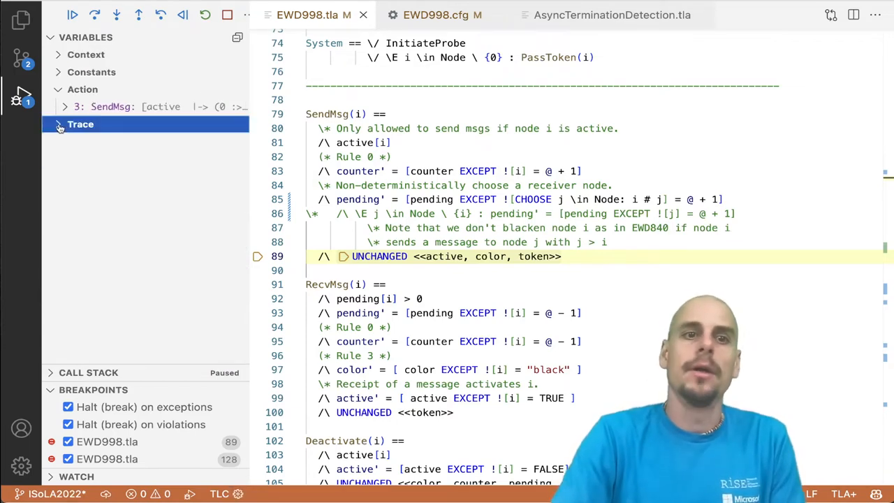
left_click(64, 106)
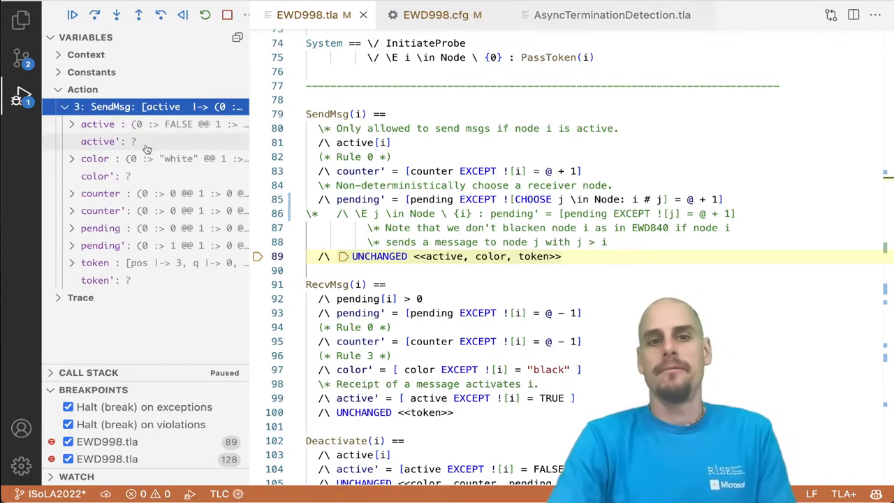
mouse_move(301, 262)
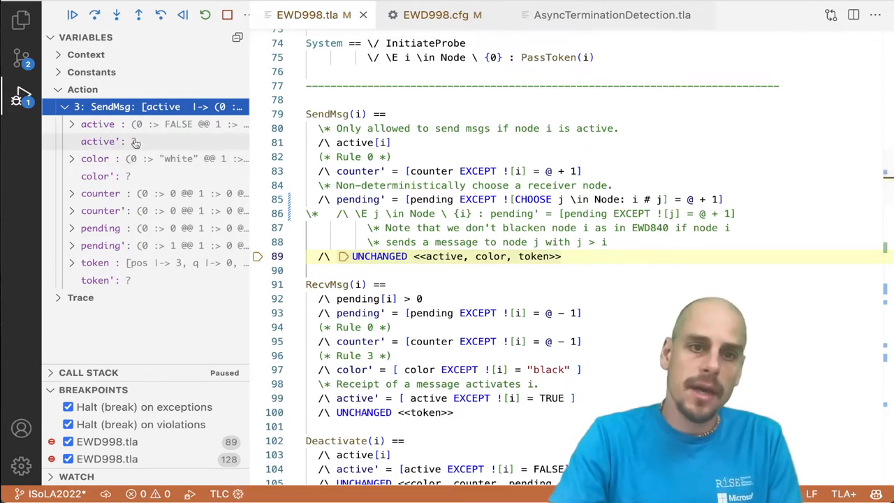
left_click(117, 14)
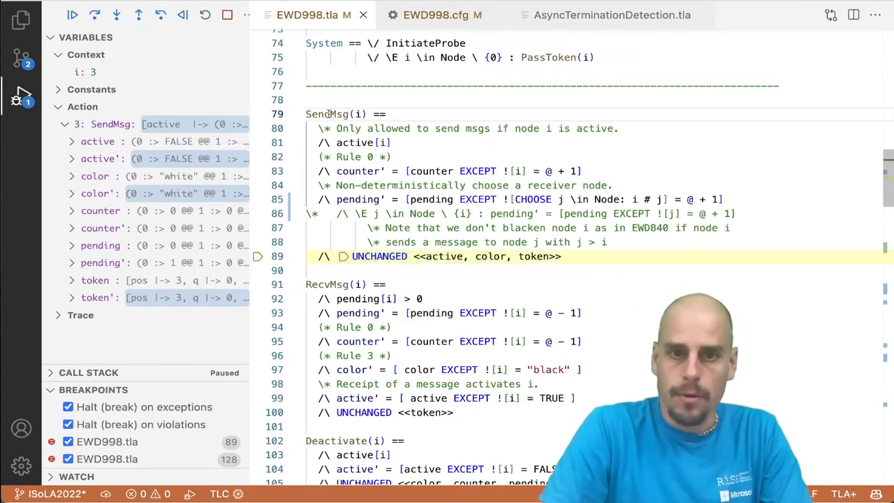
right_click(335, 115)
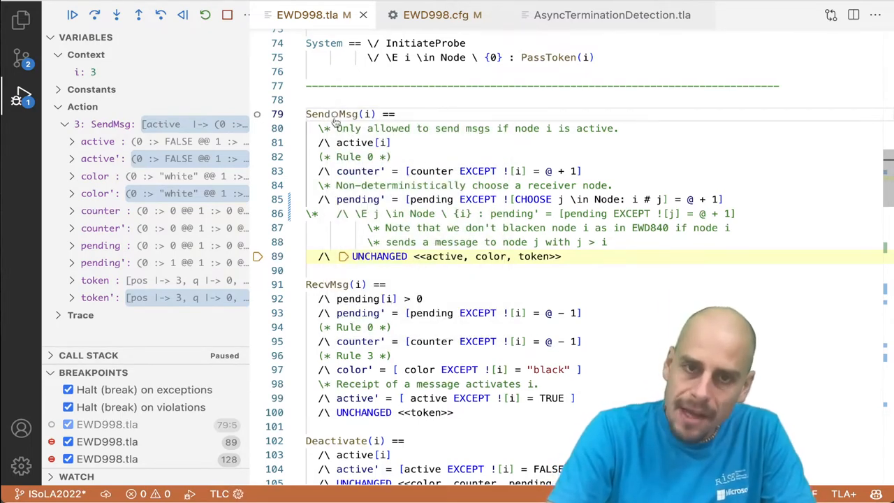
mouse_move(338, 114)
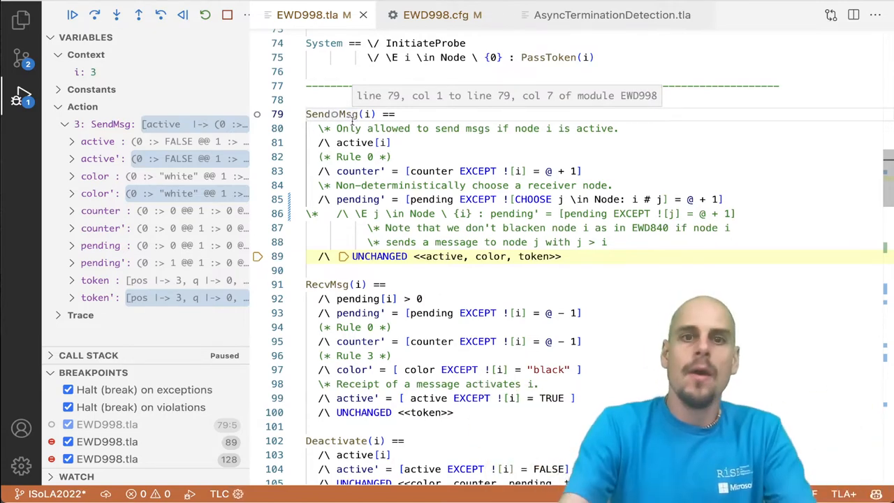
right_click(257, 115)
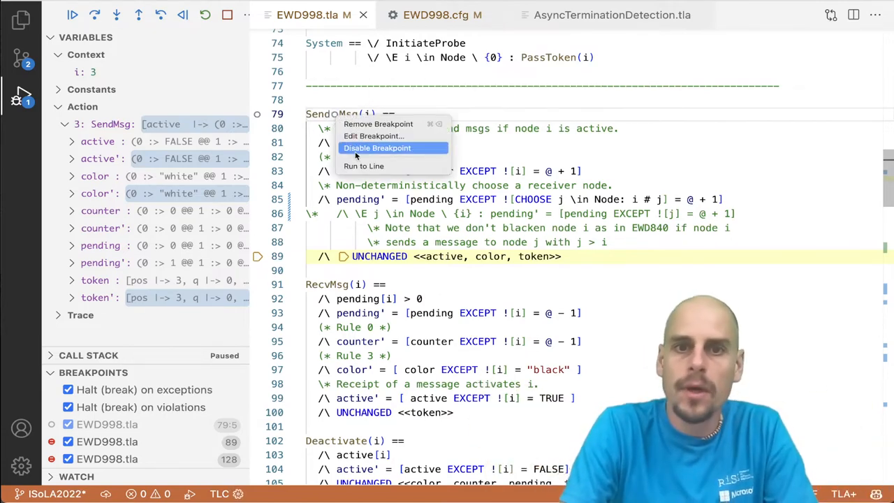
left_click(374, 135)
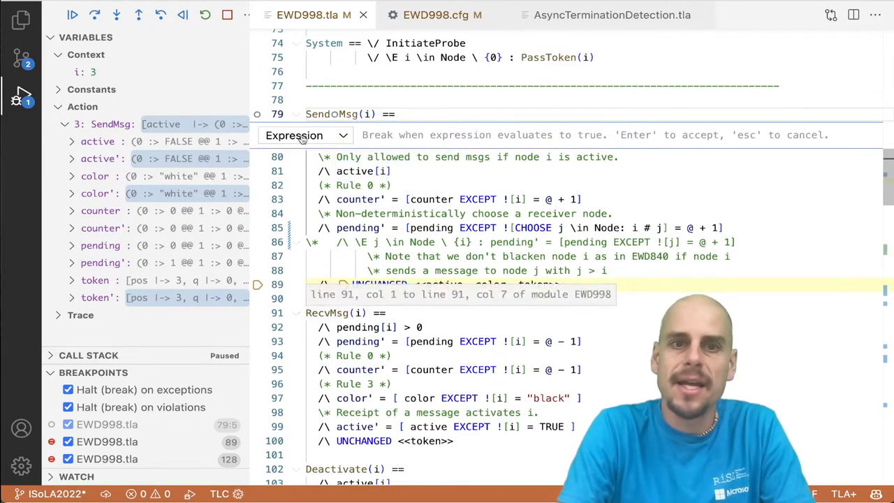
left_click(305, 134)
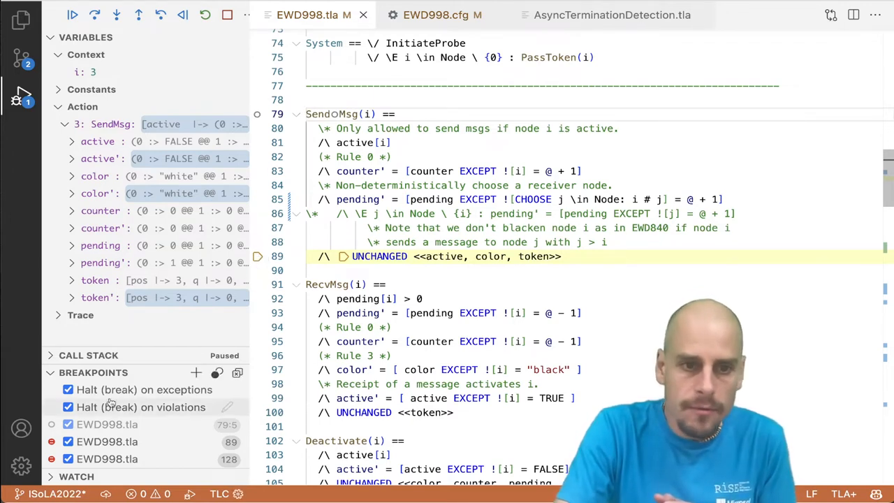
Step: Expand Successors to view SendMsg's successor state, stop the debugger and bring up the Command Palette
left_click(67, 442)
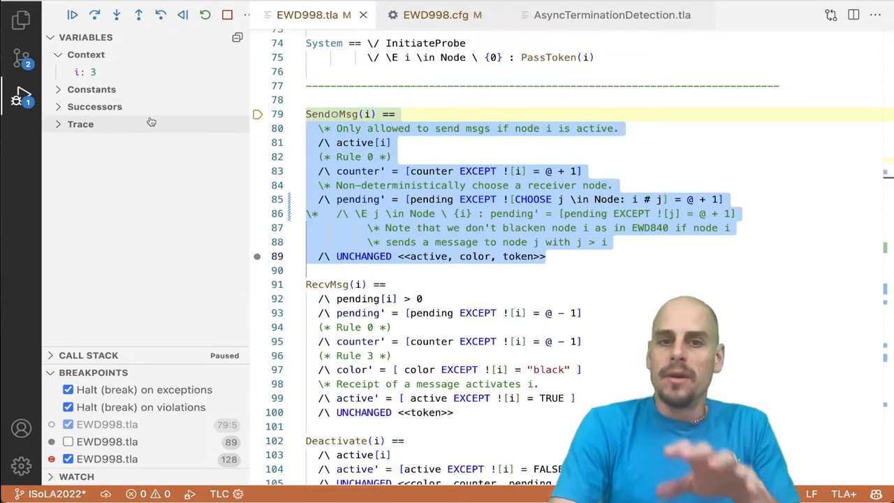
left_click(59, 106)
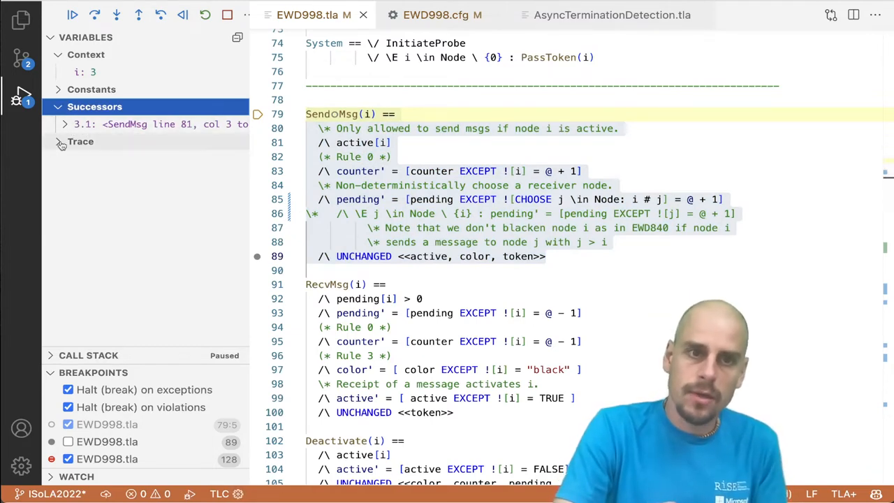
left_click(81, 141)
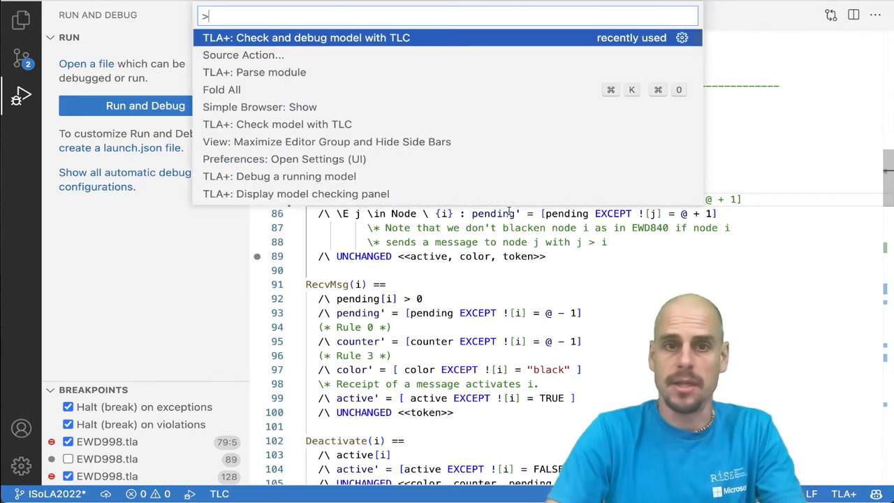
Step: Close the palette and move the breakpoint from line 79 to line 89, opening its Expression condition
left_click(306, 37)
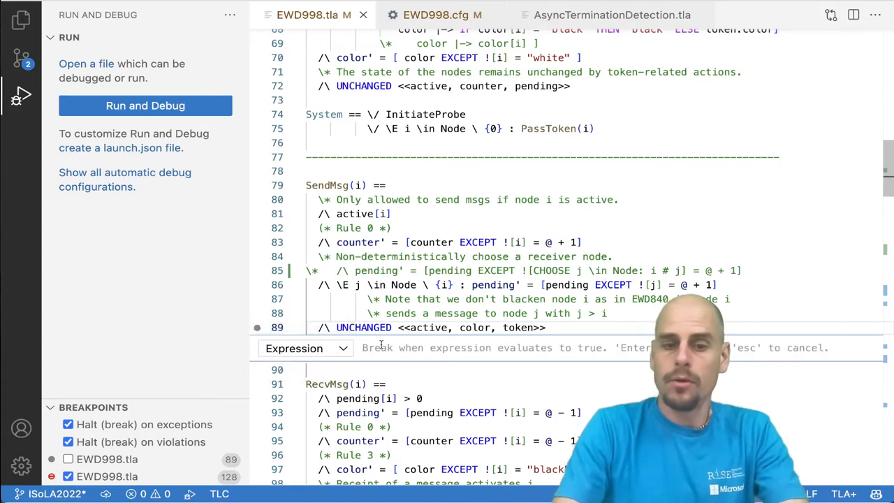
Step: Enter active'[1] as the break condition for line 89's breakpoint
type("active'")
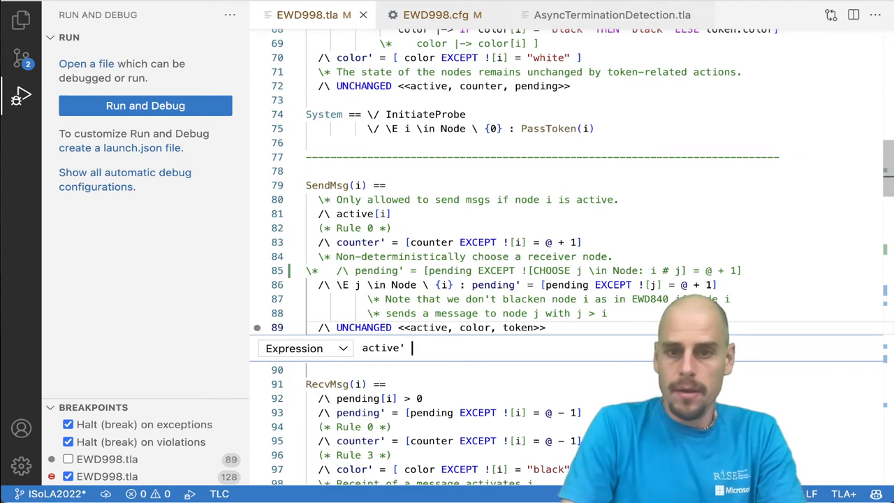
type("[1]")
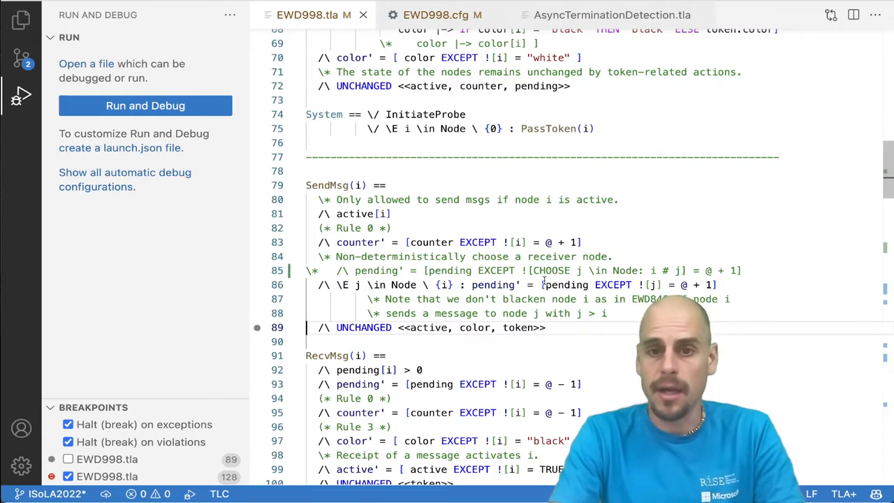
scroll("down", 3)
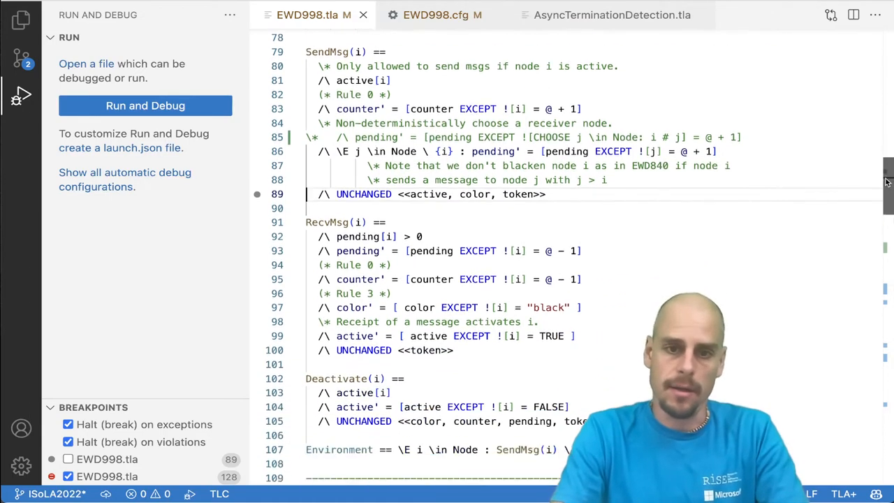
Step: Scroll to the ExpressionBreakpoint operator and select its IF condition on line 127
scroll("down", 3)
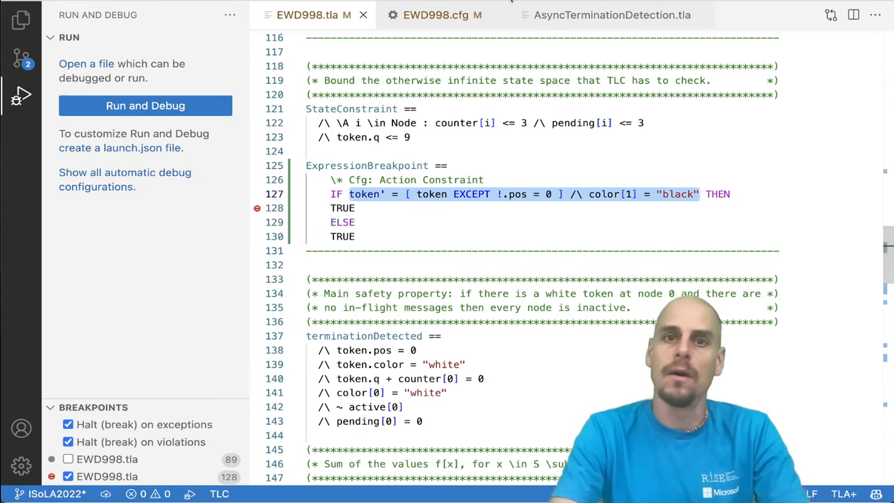
Step: Comment out the ACTION_CONSTRAINT ExpressionBreakpoint lines 7–8 in EWD998.cfg
left_click(436, 14)
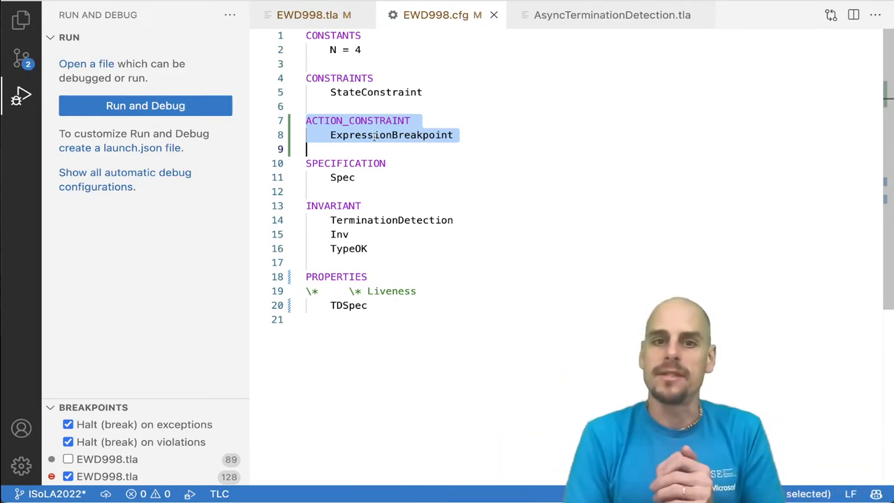
left_click(313, 14)
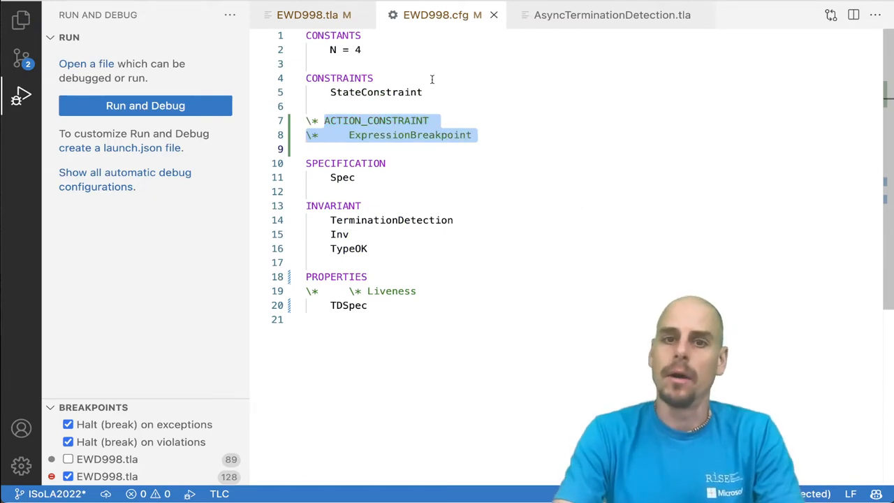
Step: Start a TLC debug run with options '-noTE -deadlock -simulate', pausing at line 89 in SendMsg
left_click(313, 14)
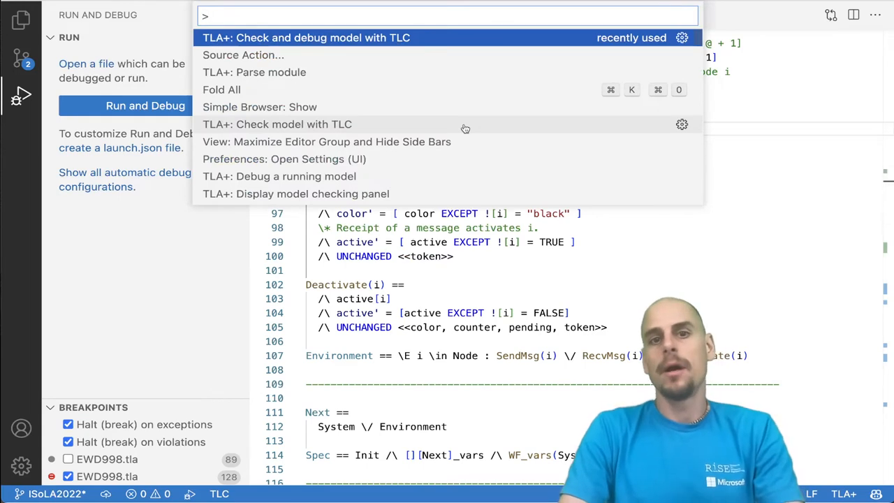
type("-noTE -deadlock")
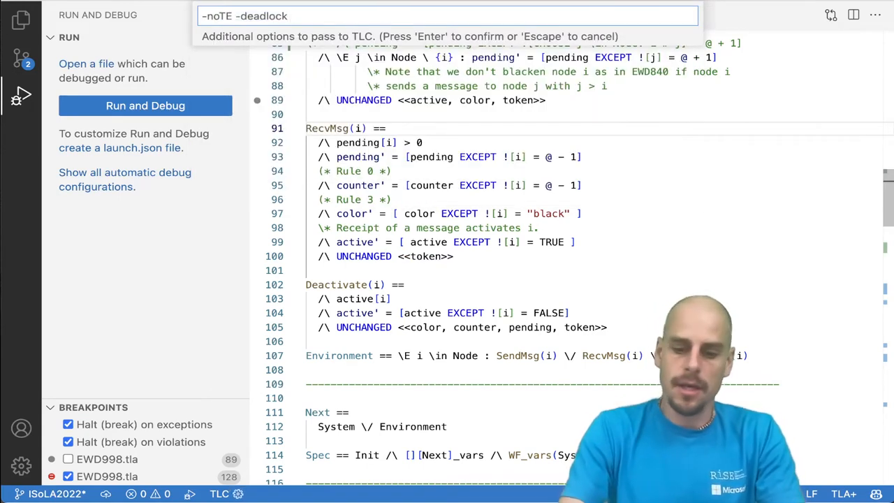
type("-simulate")
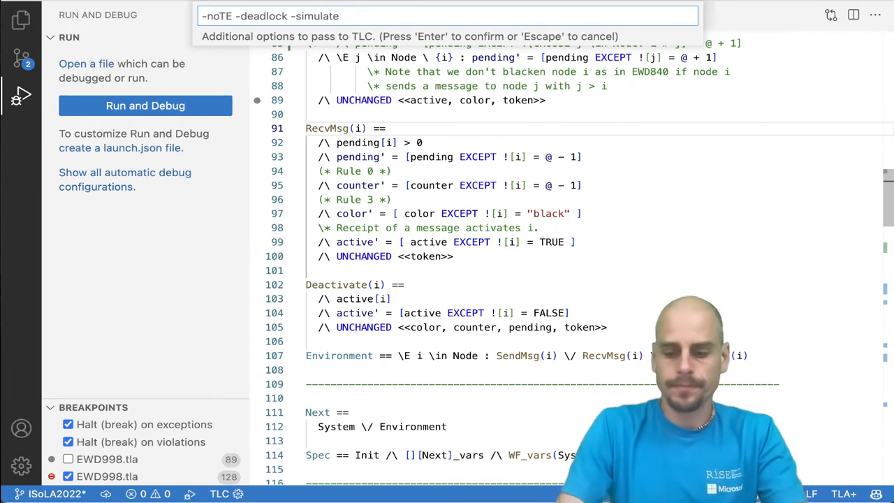
scroll("down", 3)
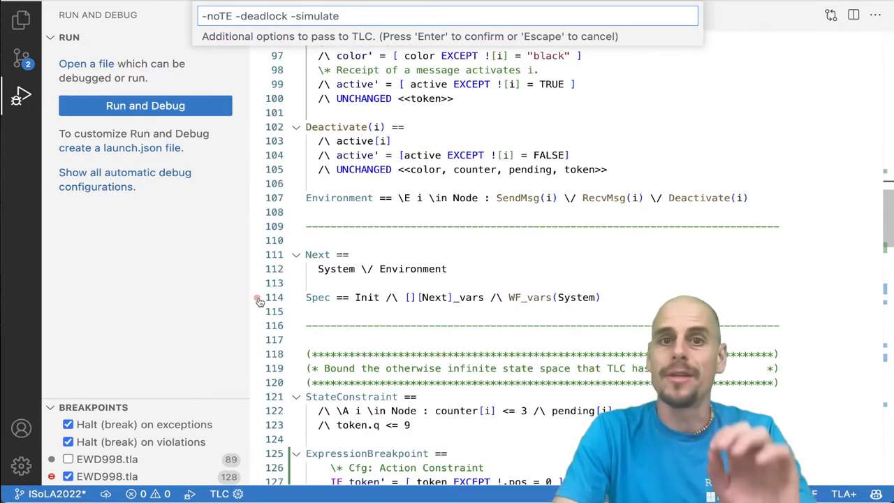
left_click(260, 296)
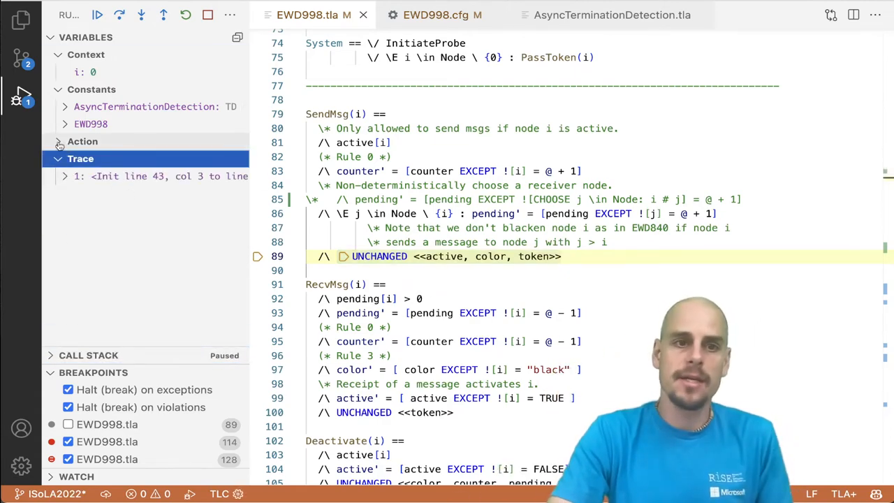
Step: Expand the SendMsg step's Action variables, then continue to the line 60 breakpoint in InitiateProbe
left_click(81, 142)
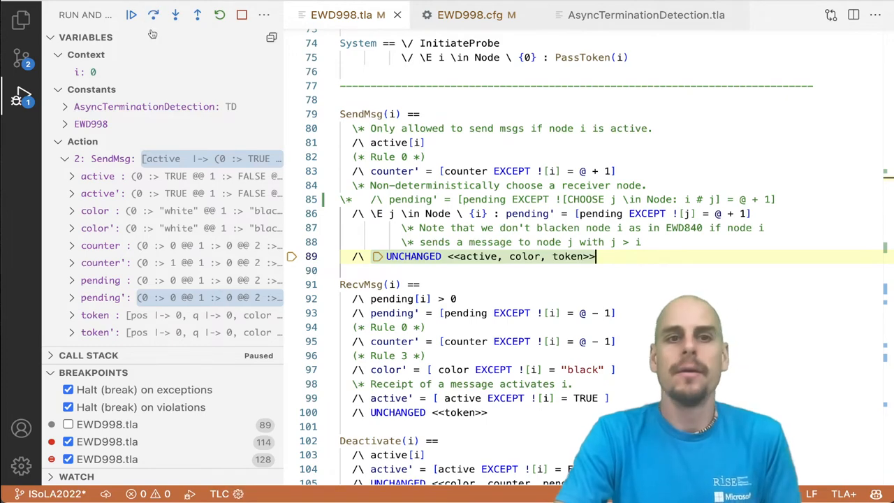
left_click(154, 14)
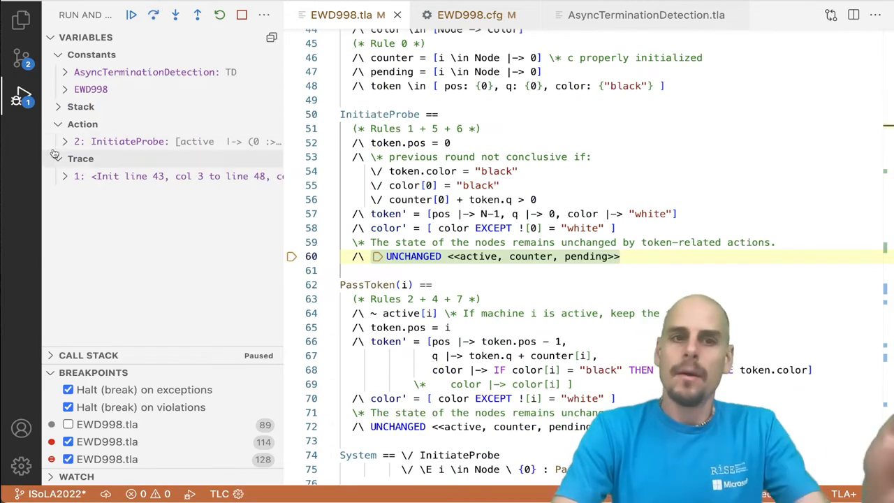
Step: Expand InitiateProbe's action values, then continue through PassToken at line 72 to the next SendMsg stop
left_click(64, 141)
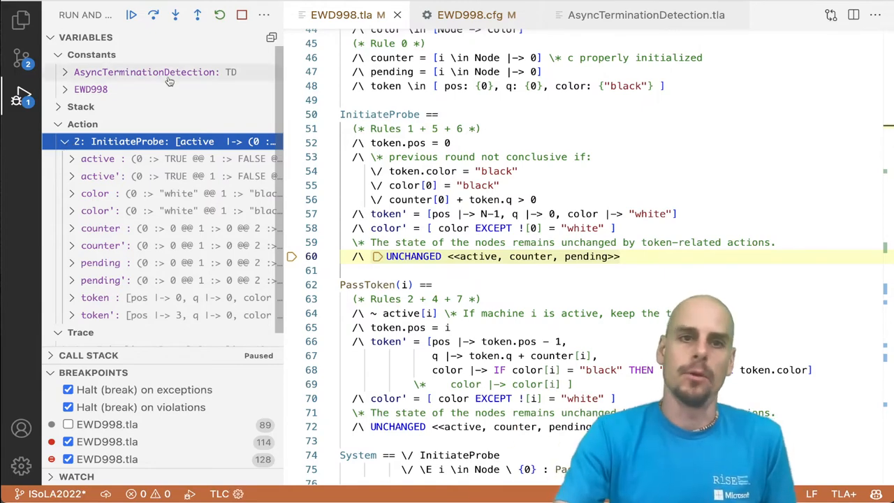
left_click(175, 14)
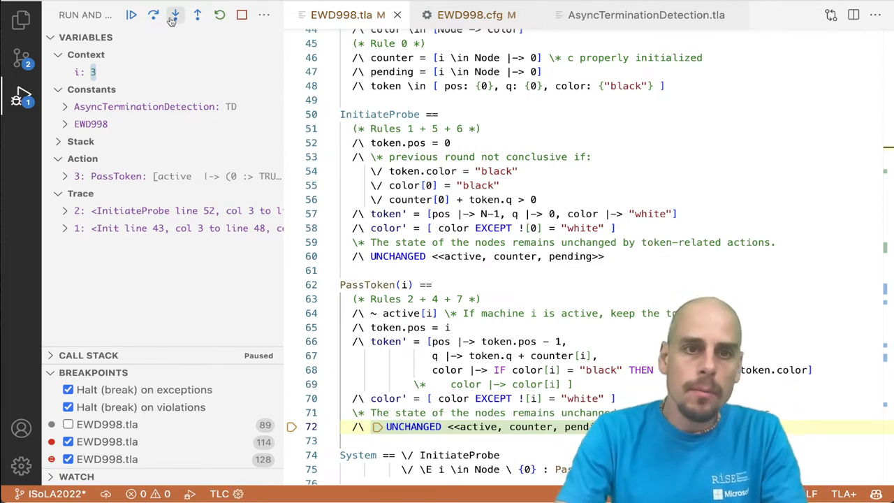
left_click(175, 14)
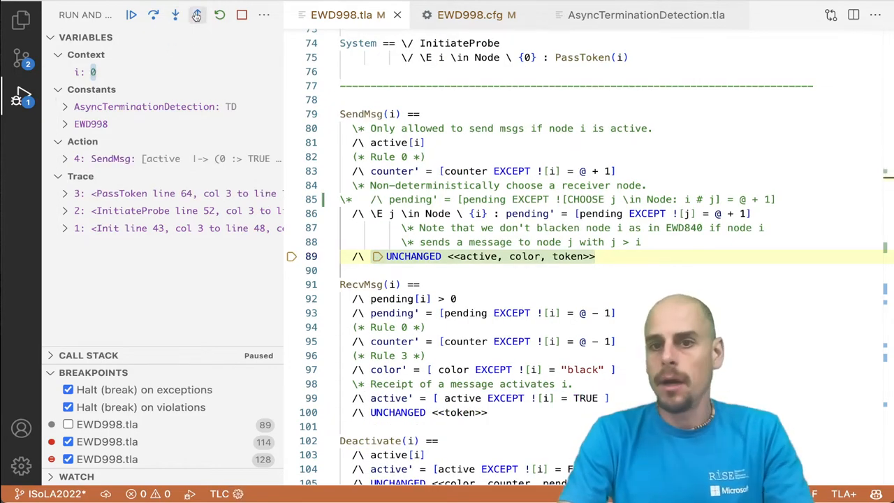
mouse_move(197, 14)
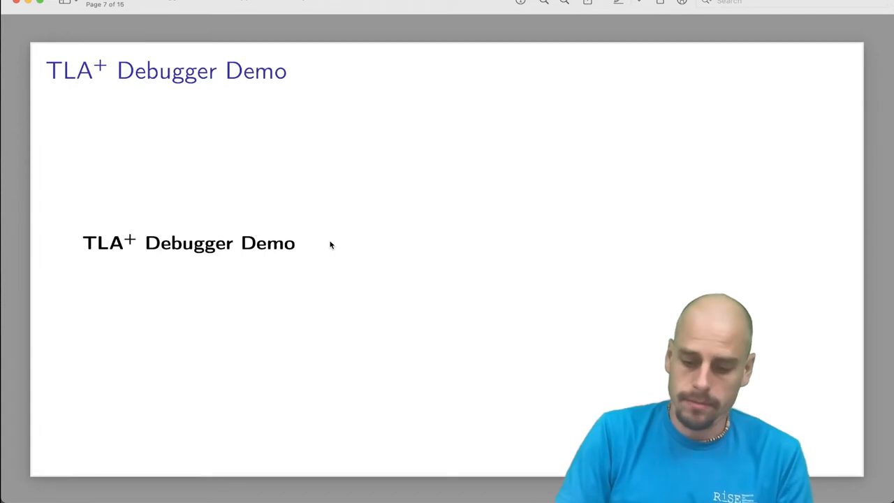
Step: Advance to the Debug Adapter Protocol slide comparing tools with and without DAP
key("right")
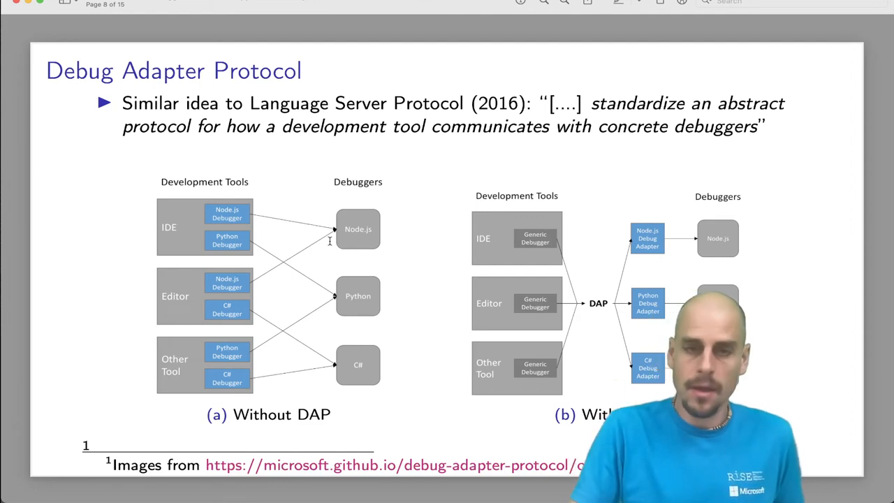
Step: Advance to the Backend slide on defensive implementation, LSP4J and TLC limitations
key("right")
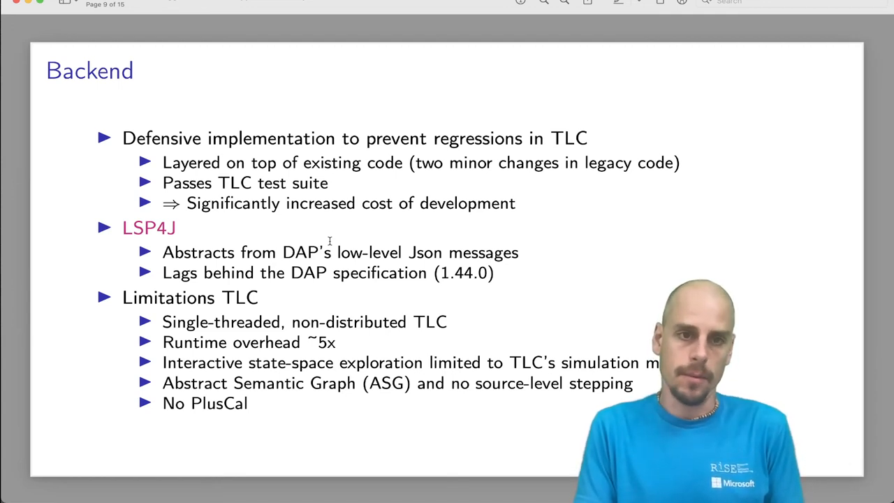
Step: Advance through the Frontend slide to the Conclusion & Outlook slide on page 11
key("right")
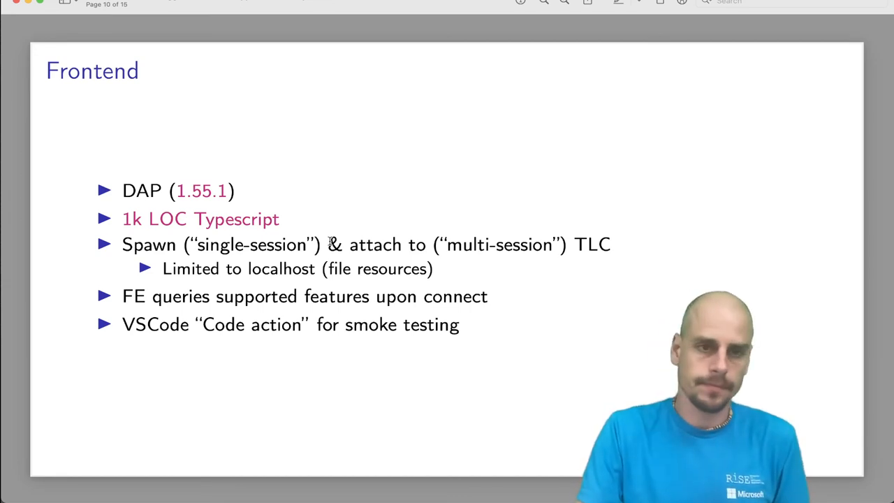
key("right")
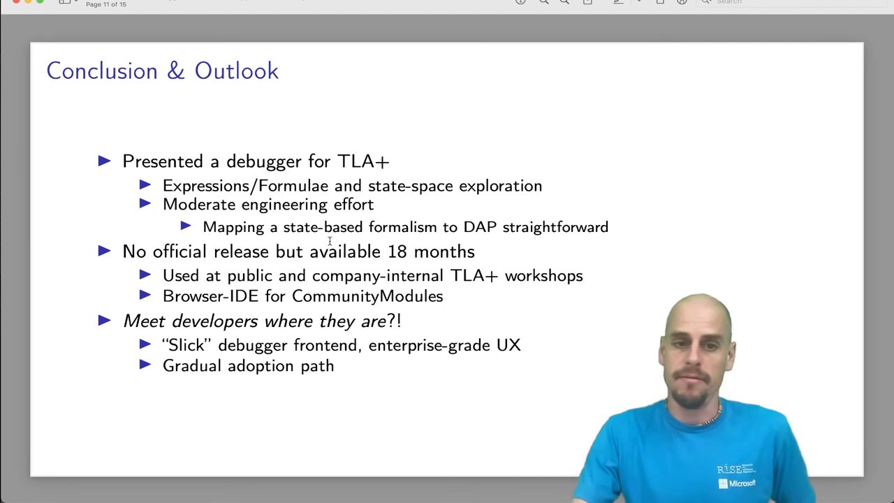
Step: Advance to page 12, the Outlook slide on expression breakpoints and liveness debugging
key("right")
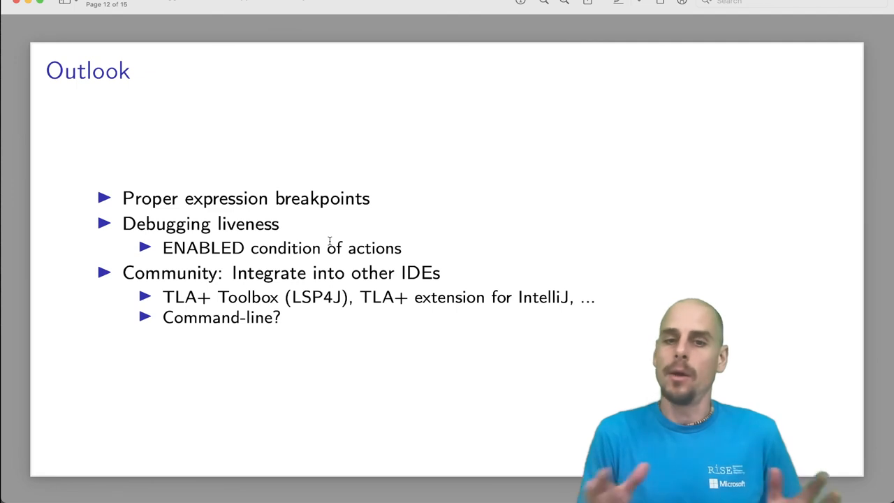
Step: Advance to page 13, the closing Q&A slide
key("right")
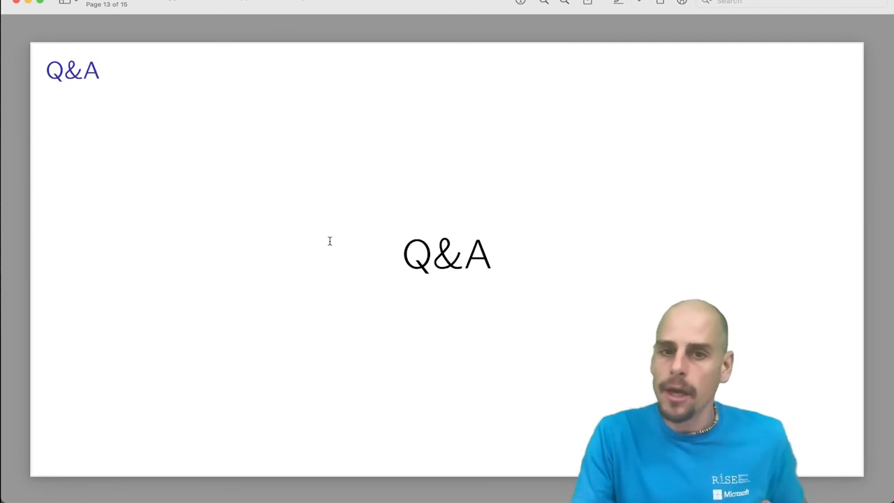